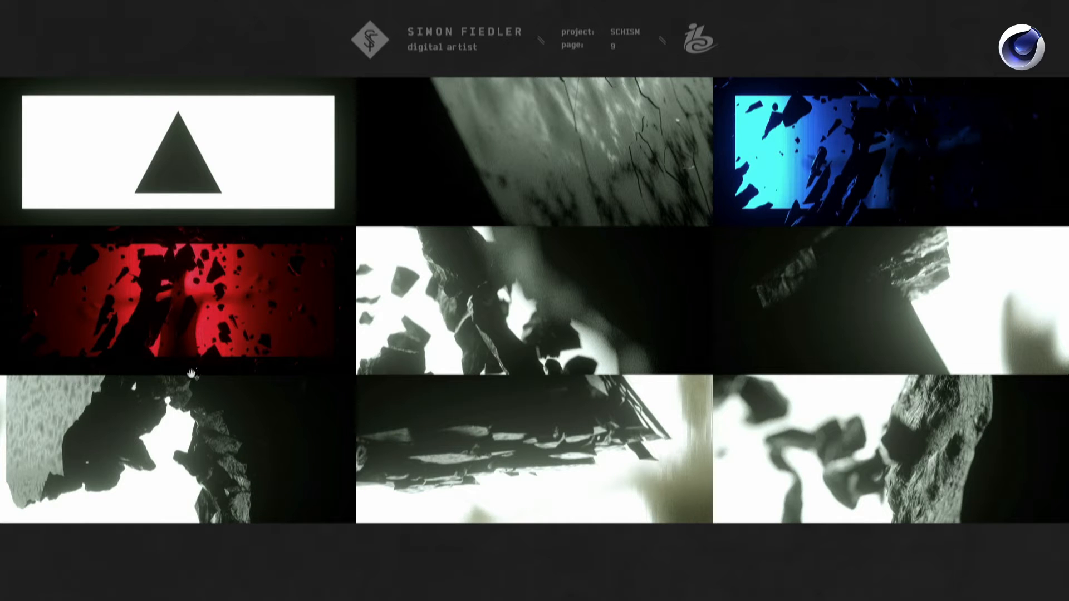
{"action": "mouse_move", "coordinate": [285, 423]}
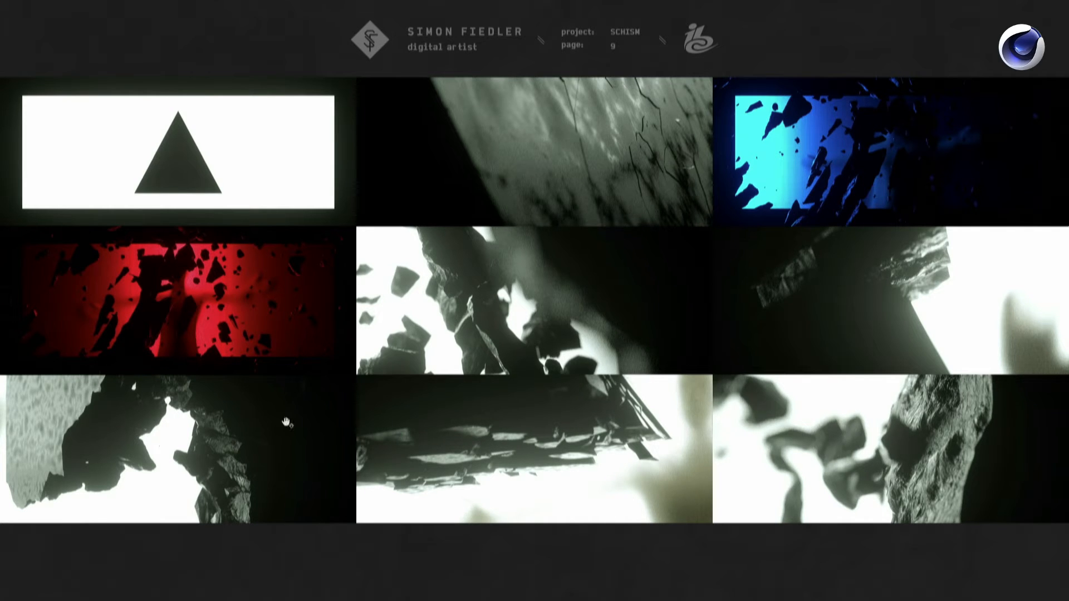